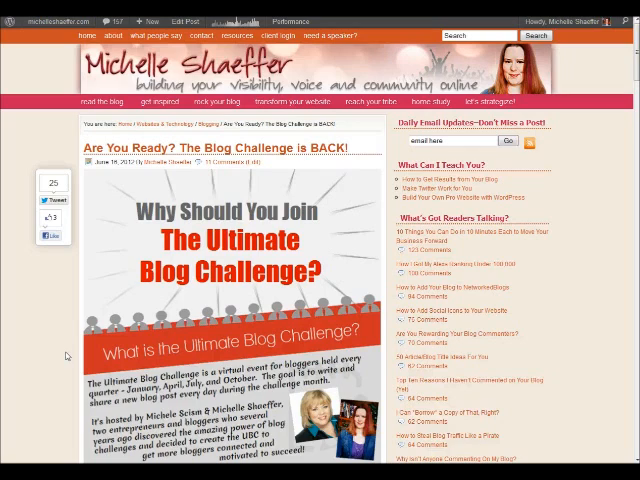
Step: Scroll down the theme gallery to Creativita and load that theme
scroll(down, 3)
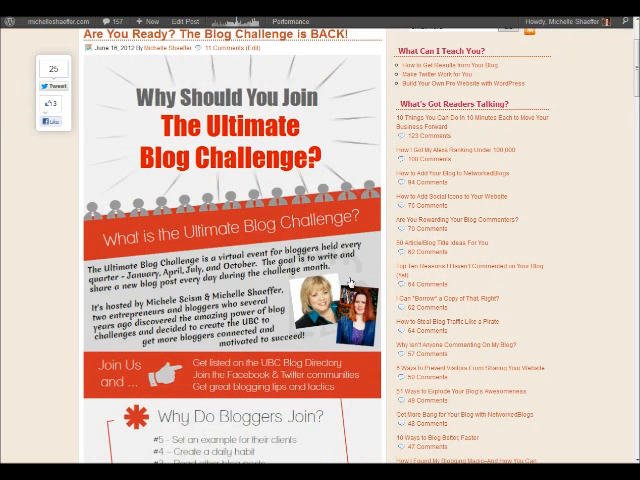
scroll(down, 3)
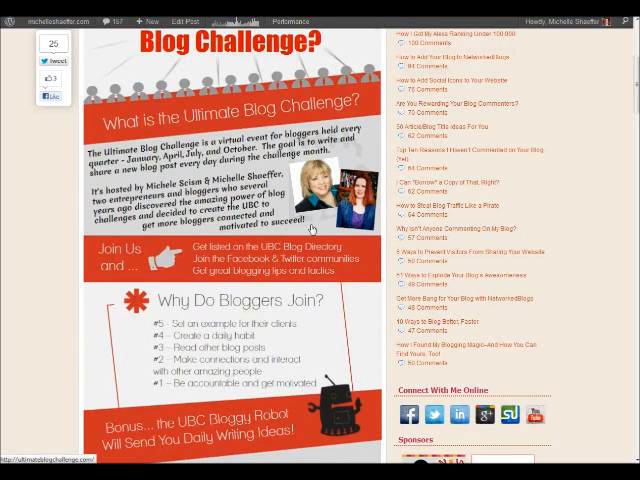
mouse_move(235, 307)
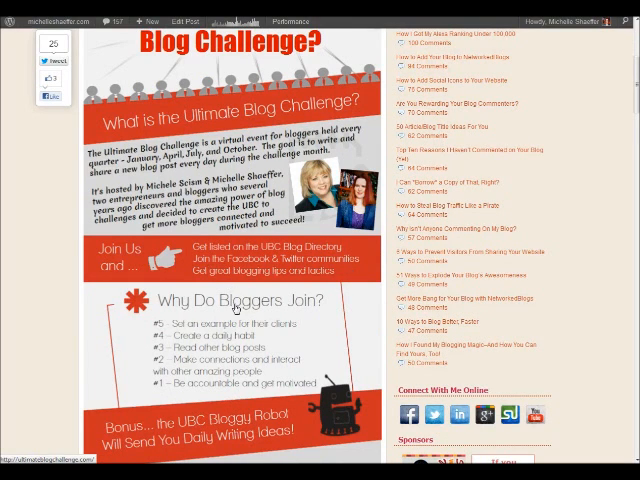
scroll(down, 3)
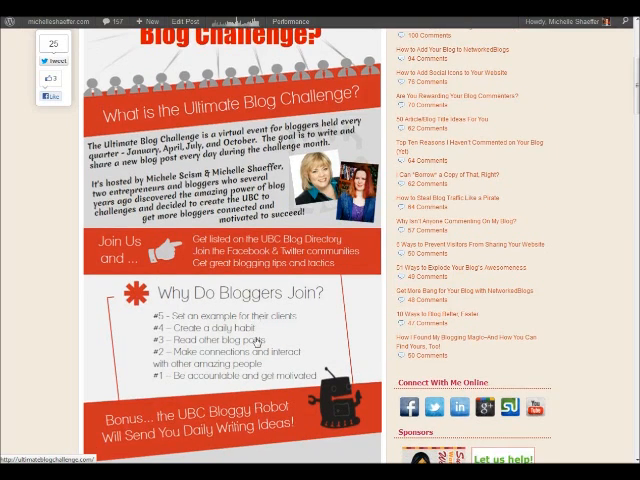
scroll(down, 3)
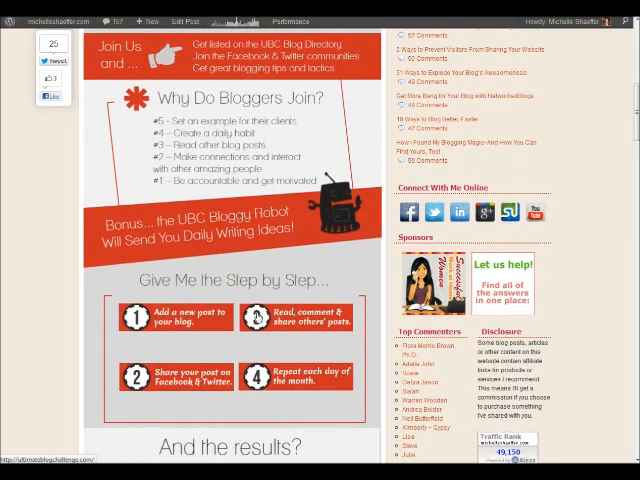
scroll(down, 3)
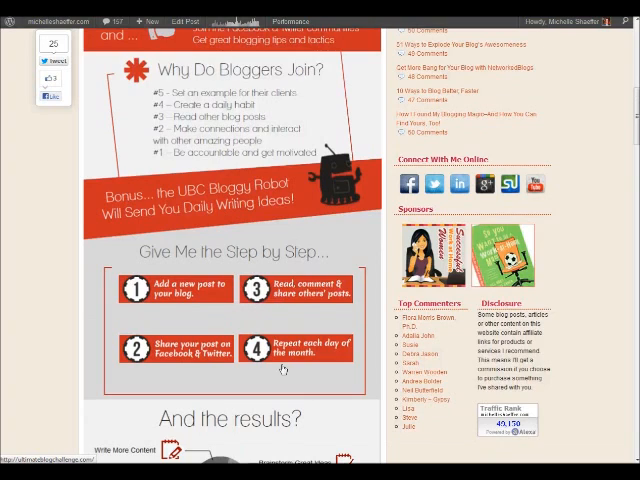
scroll(down, 3)
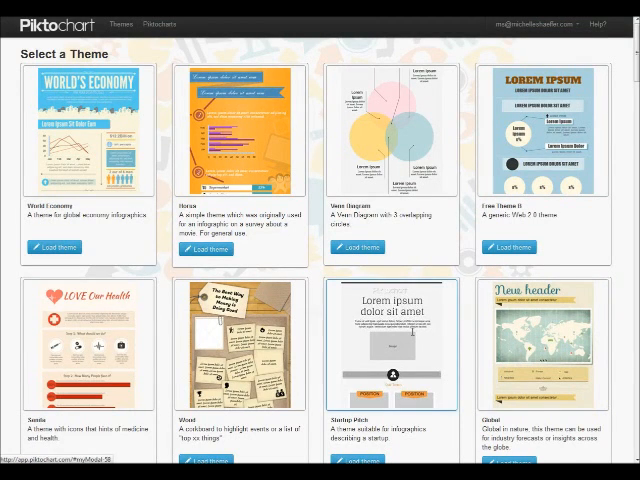
scroll(down, 3)
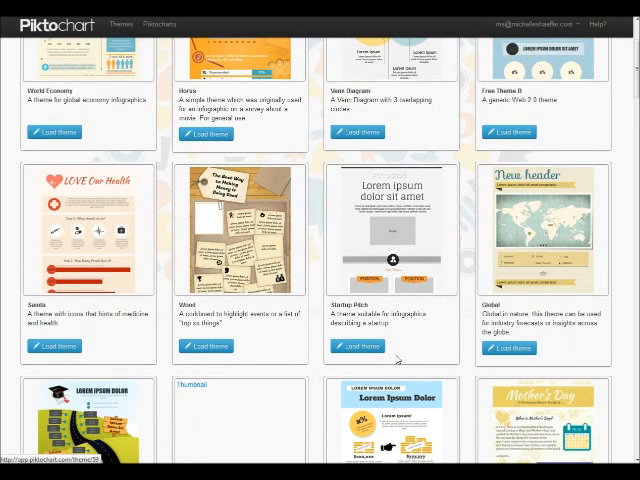
scroll(down, 3)
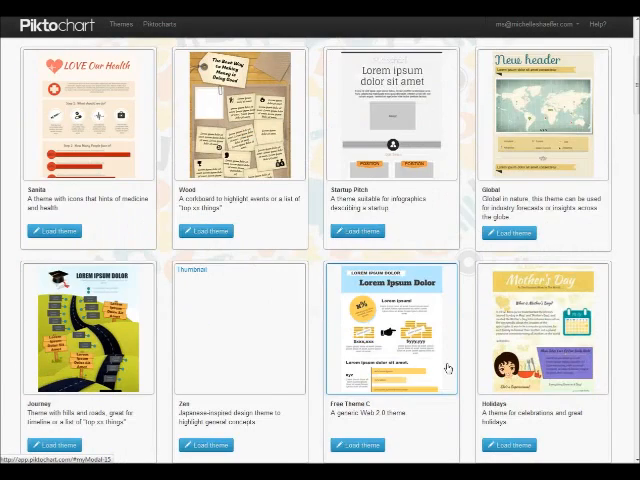
scroll(down, 3)
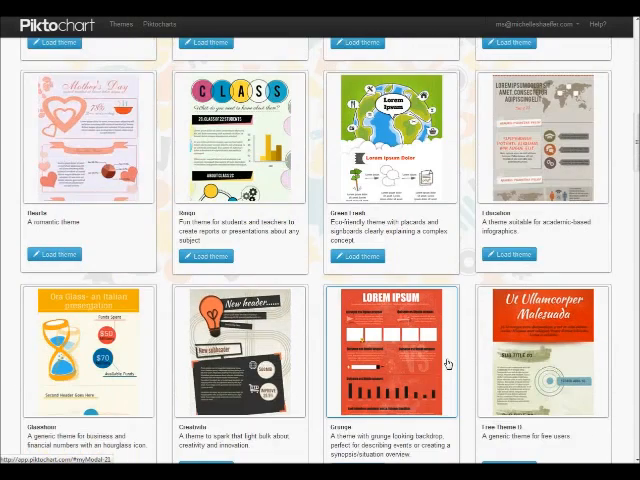
scroll(down, 3)
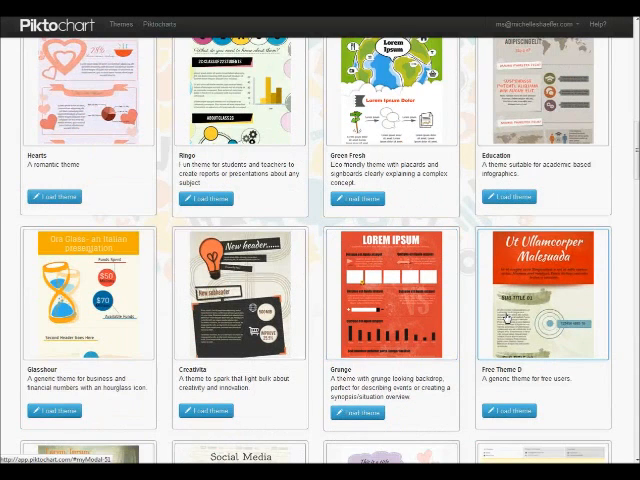
scroll(down, 3)
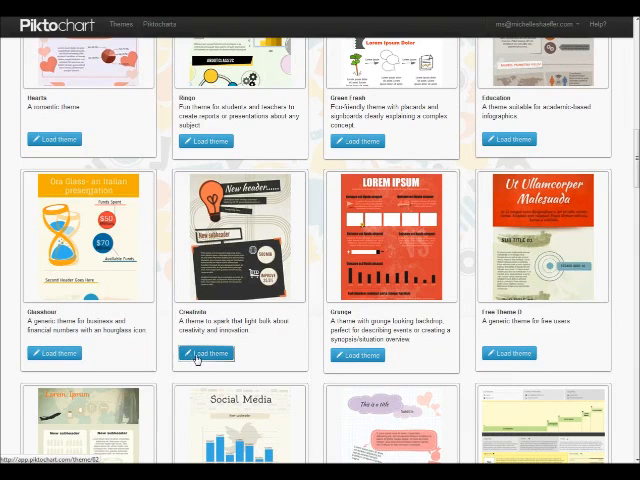
click(206, 353)
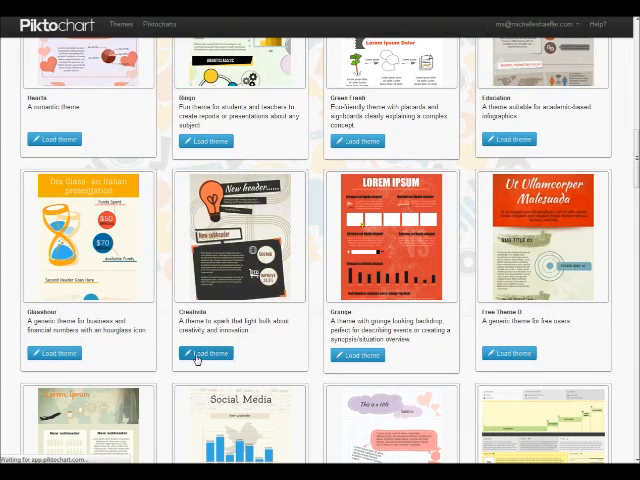
Step: Open the Creativita infographic in the editor and pick a new title text size
click(207, 353)
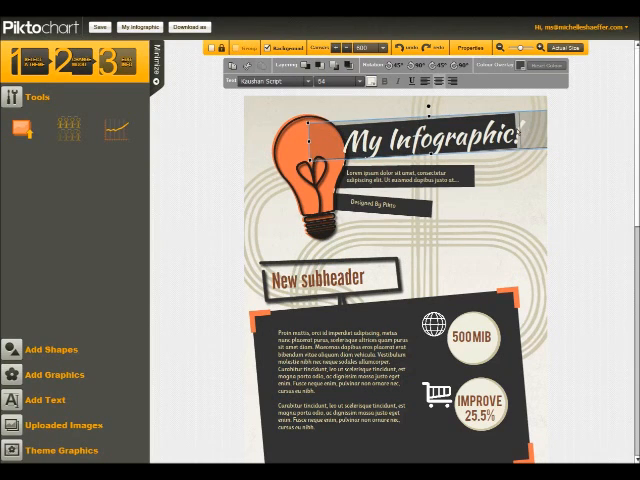
click(325, 82)
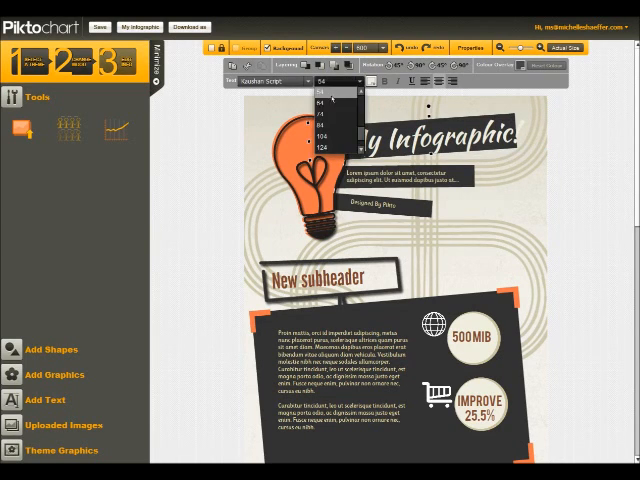
click(323, 97)
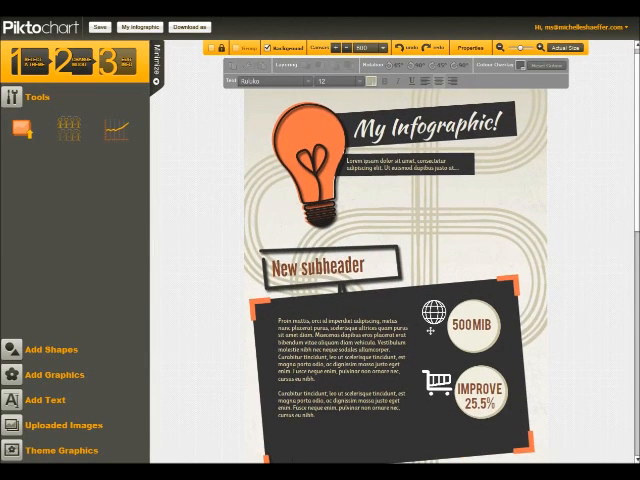
scroll(down, 3)
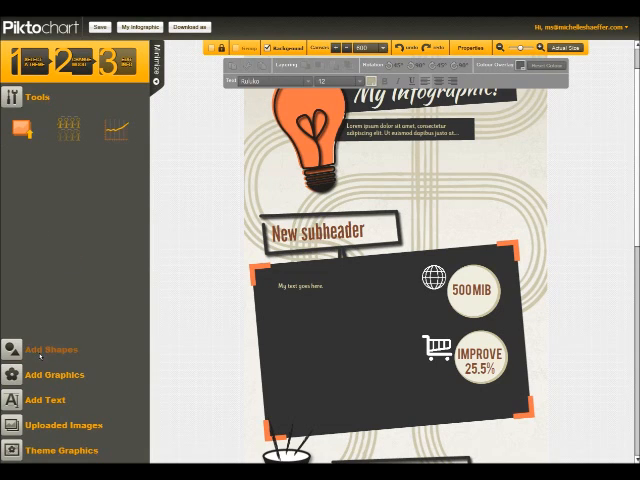
Step: Add the white starburst badge shape to the infographic and adjust its colour
click(51, 349)
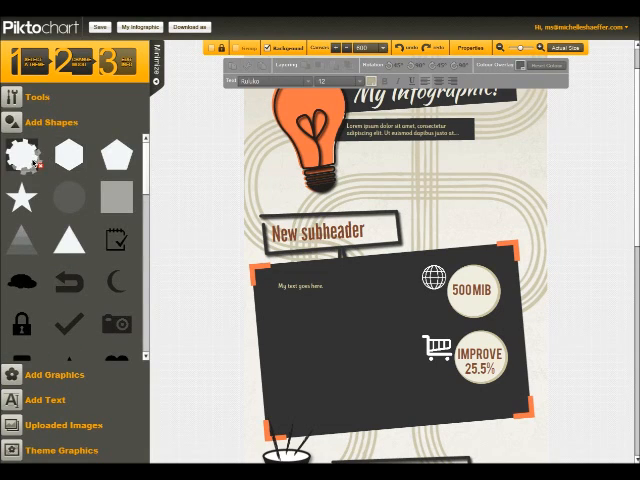
click(20, 152)
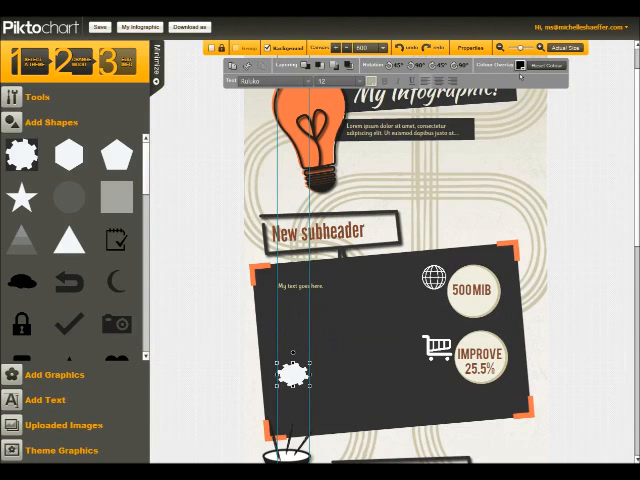
click(521, 72)
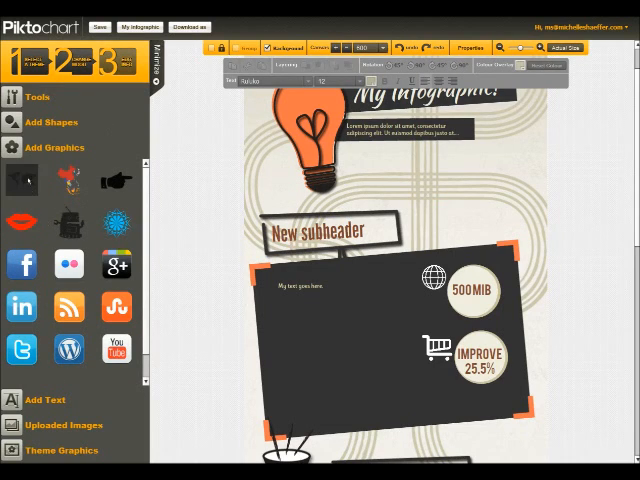
Step: Open the Add Text library to browse the text block styles
click(54, 147)
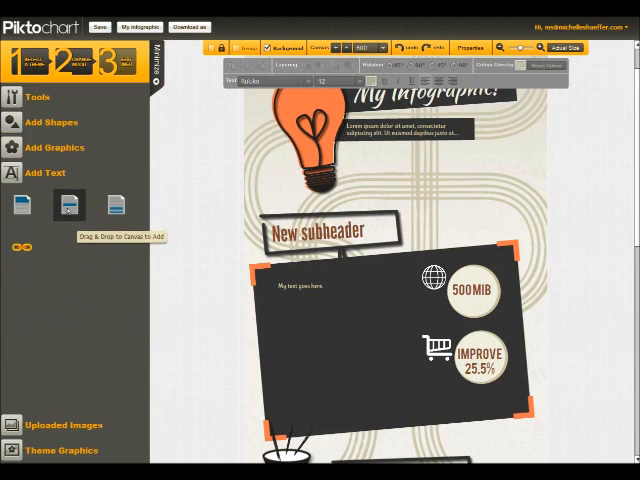
mouse_move(115, 205)
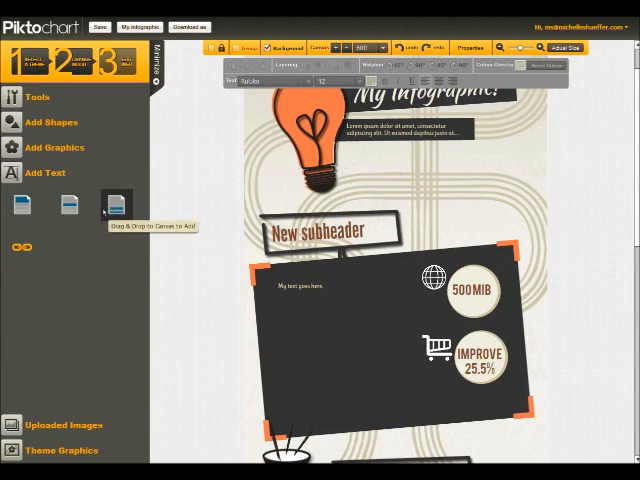
mouse_move(55, 362)
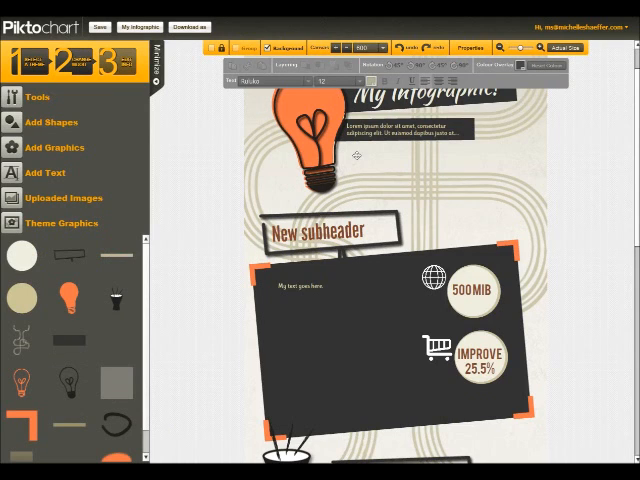
Step: Drag the outlined light bulb graphic to the right edge, beside the orange bulb
scroll(down, 3)
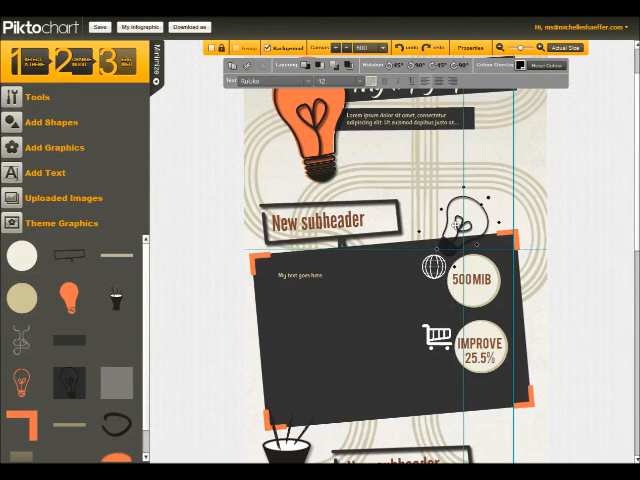
drag(470, 215, 495, 180)
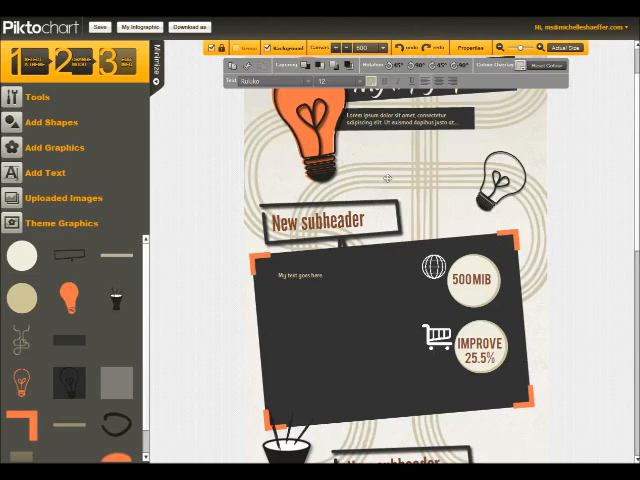
scroll(down, 3)
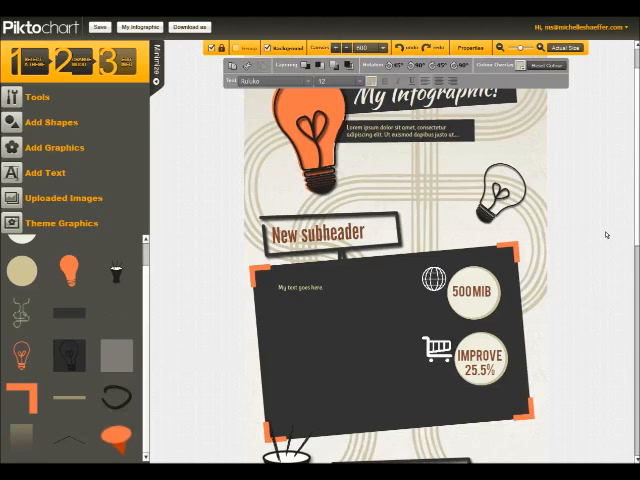
scroll(up, 3)
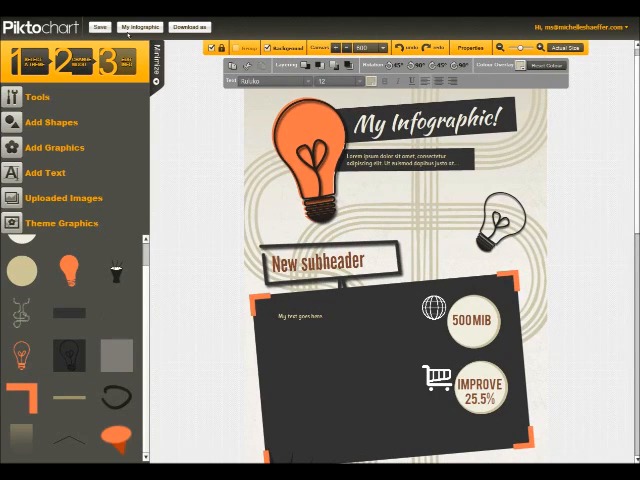
mouse_move(97, 26)
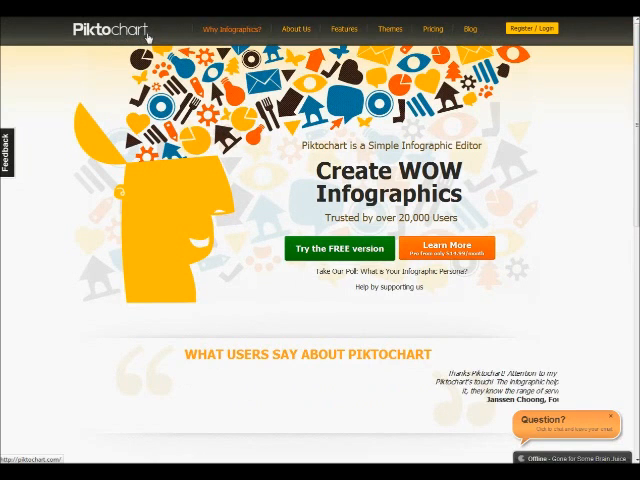
mouse_move(175, 23)
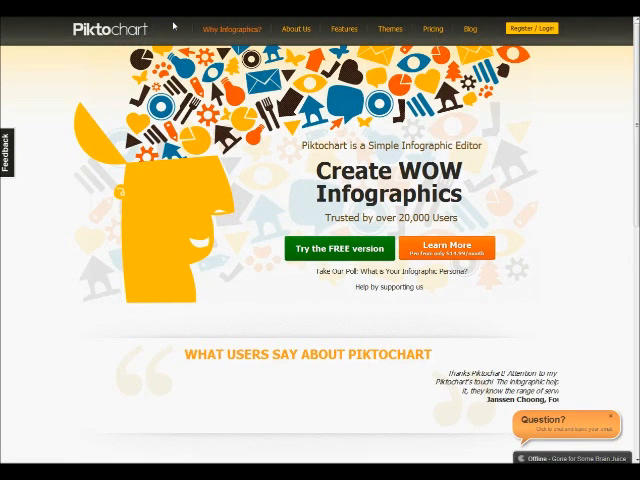